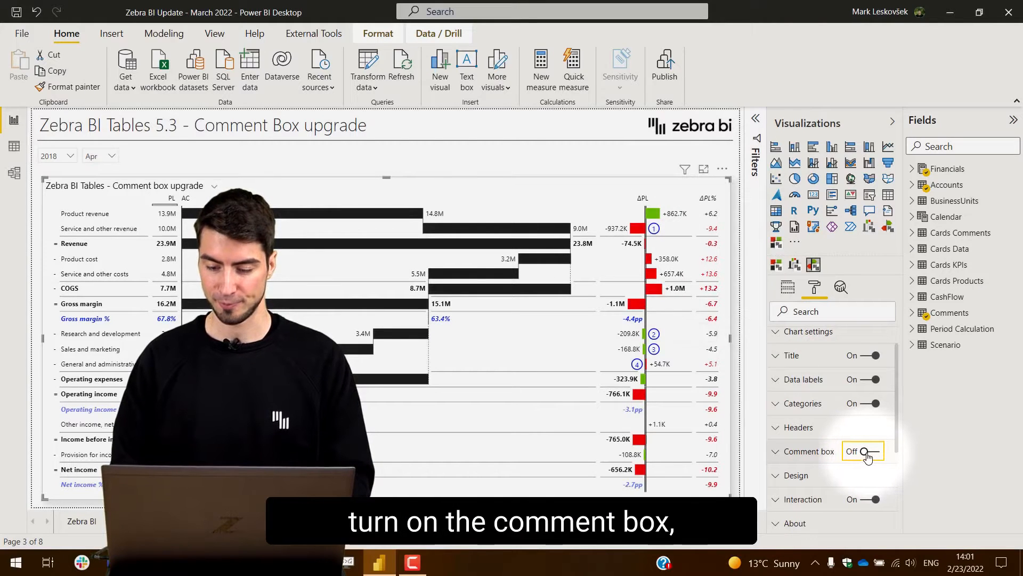
- Enable the comment box on the Zebra BI Tables visual
click(868, 451)
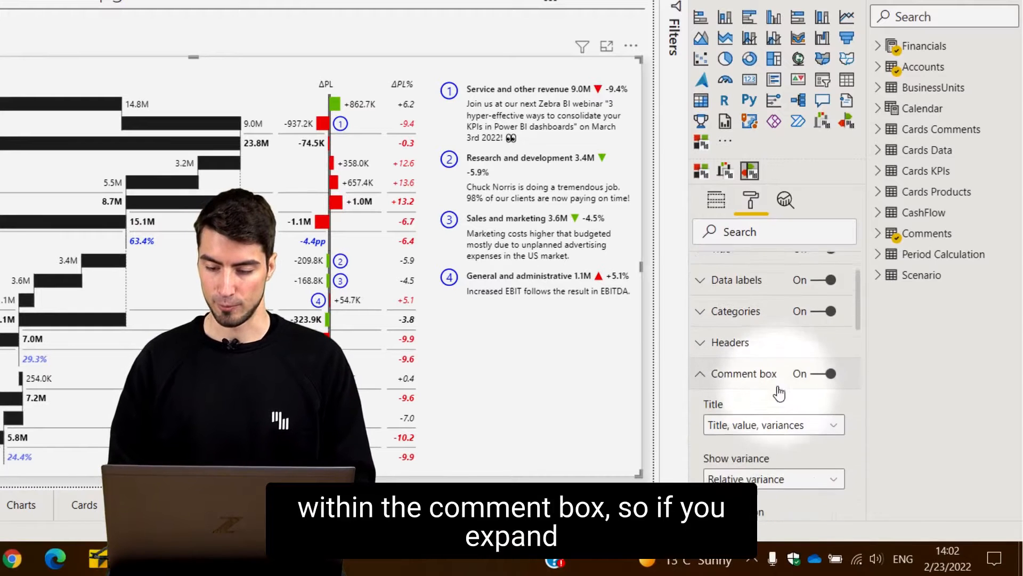
- Set comment headings to 'Title, value, variances' after trying hidden and title-and-value options
scroll(down, 3)
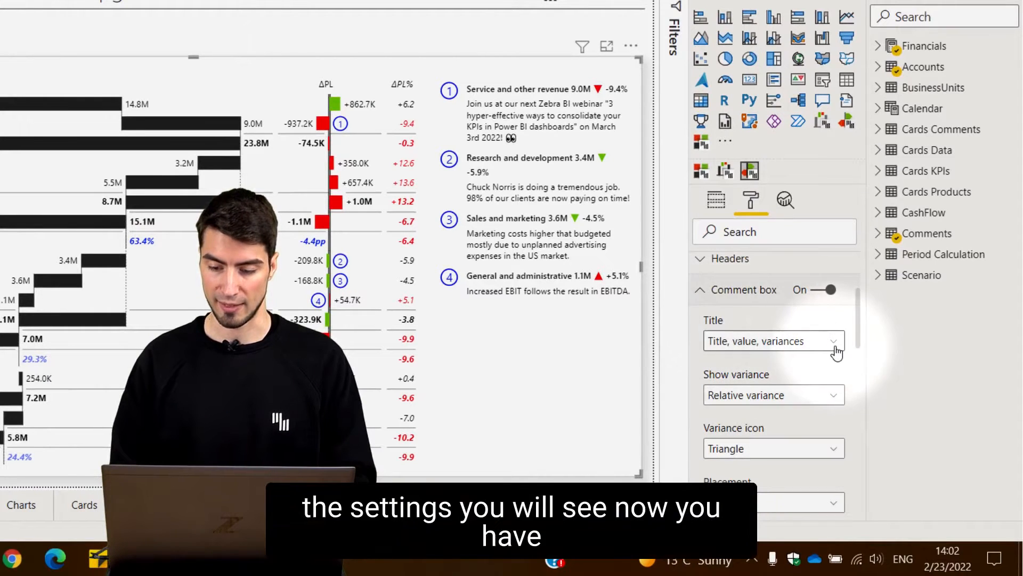
scroll(down, 3)
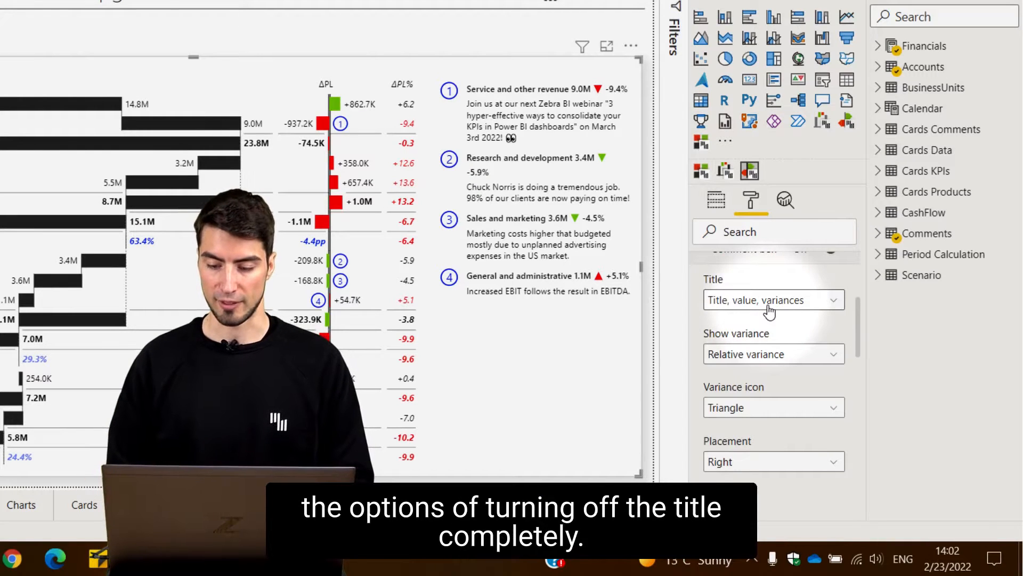
click(773, 299)
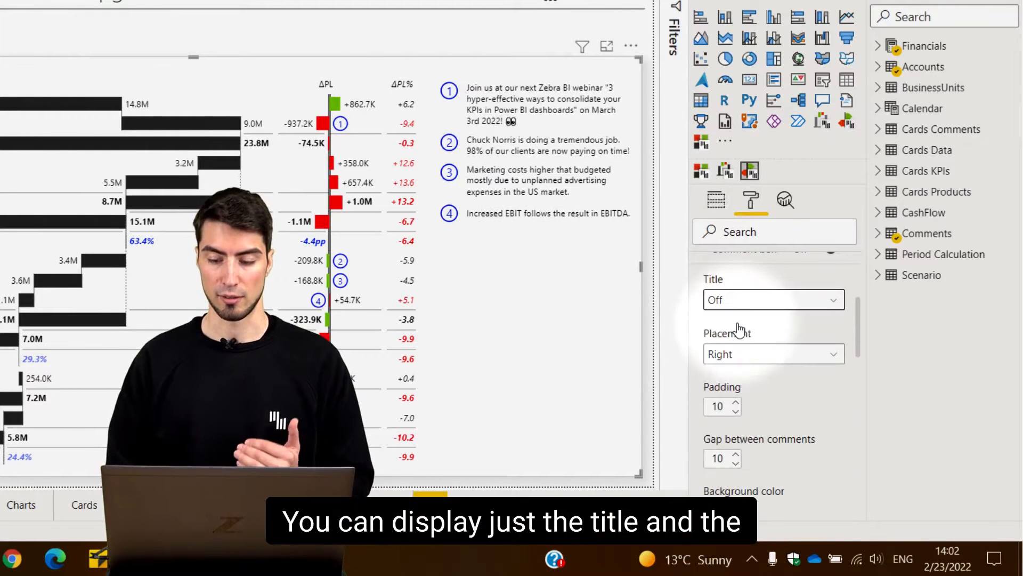
click(774, 300)
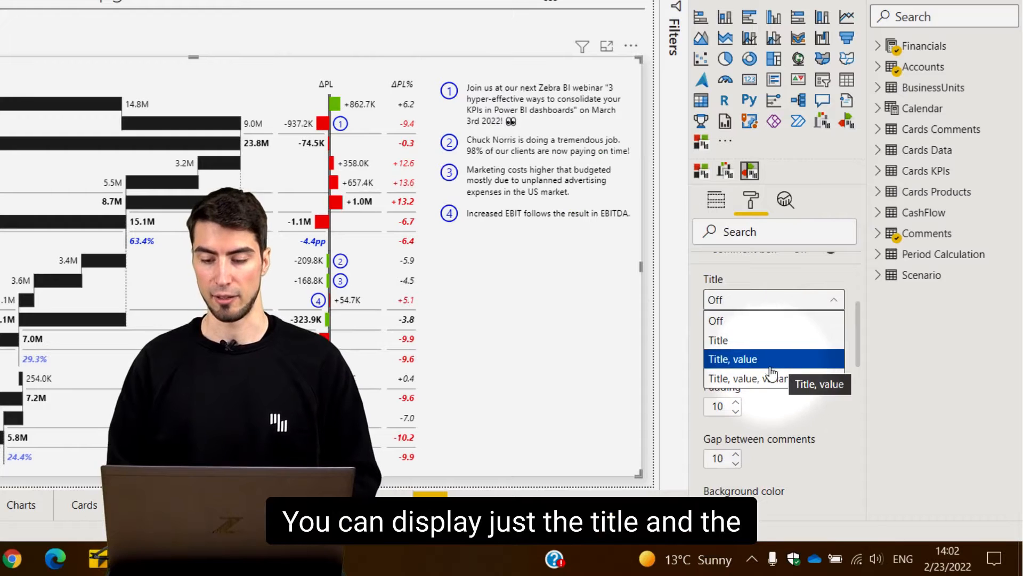
click(731, 358)
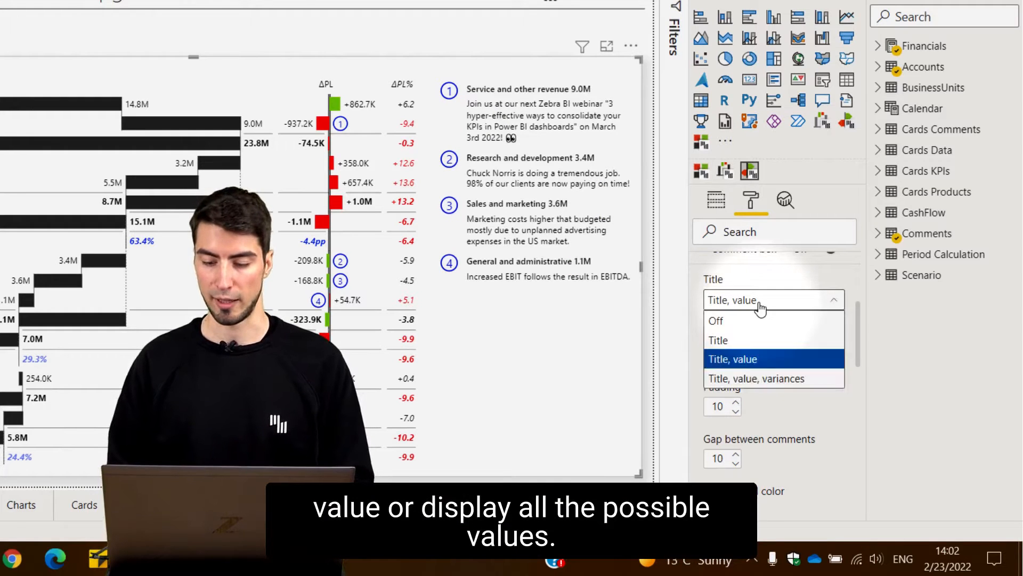
click(774, 377)
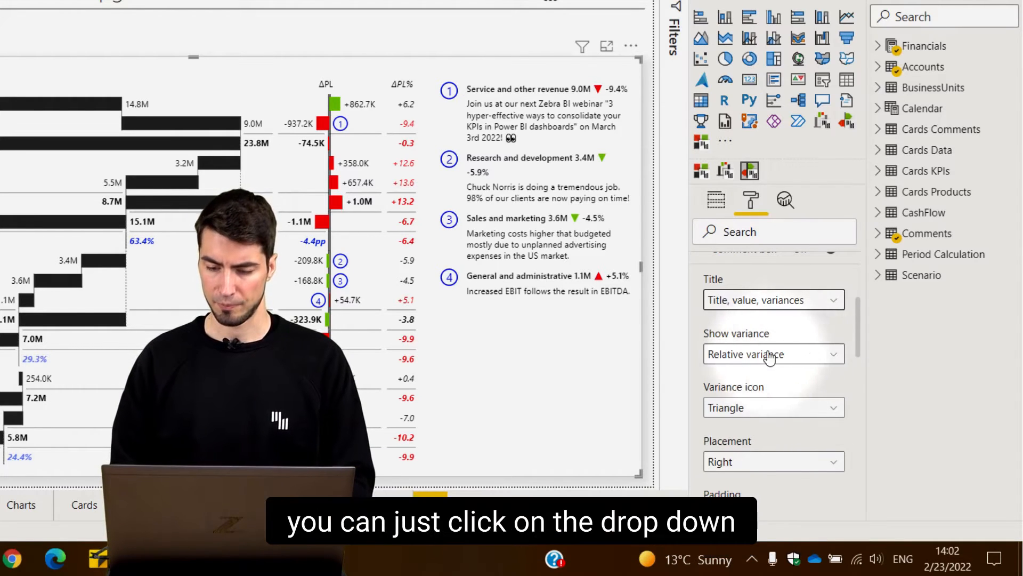
- Set Show variance to 'Absolute and relative variance' for the comment headings
click(774, 354)
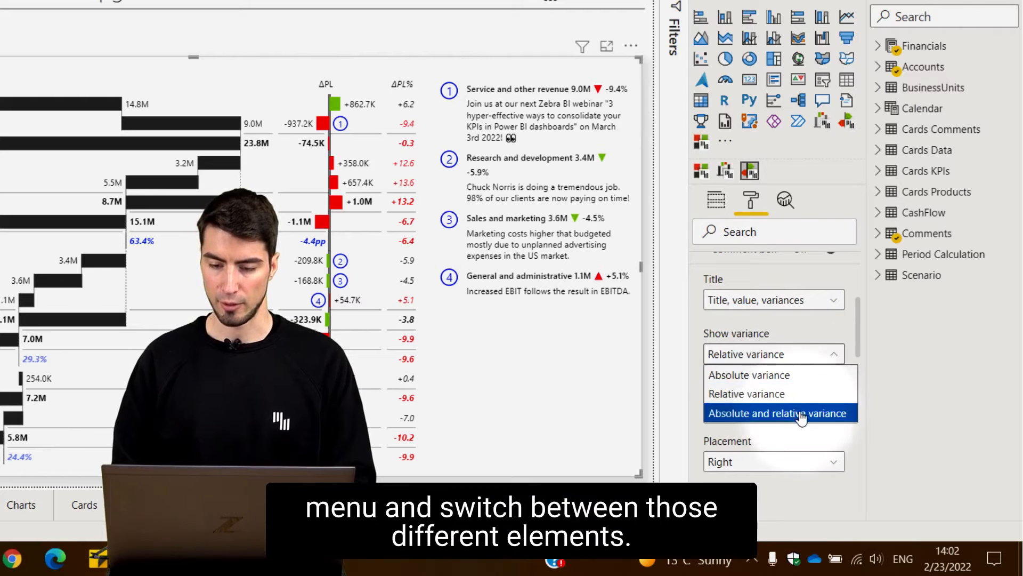
click(780, 414)
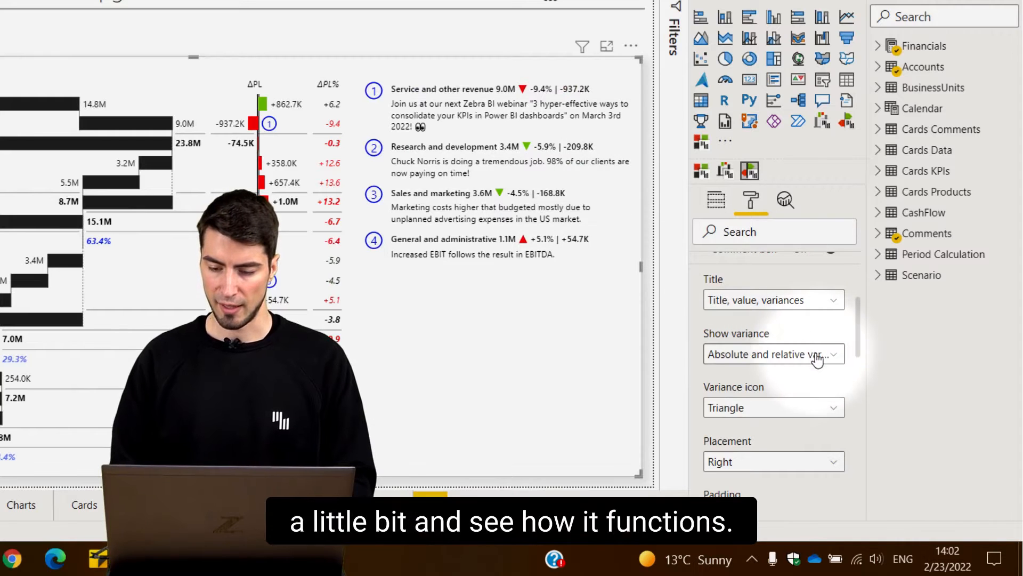
- Show absolute variance only and set the variance icon to 'Circle with arrow'
click(773, 354)
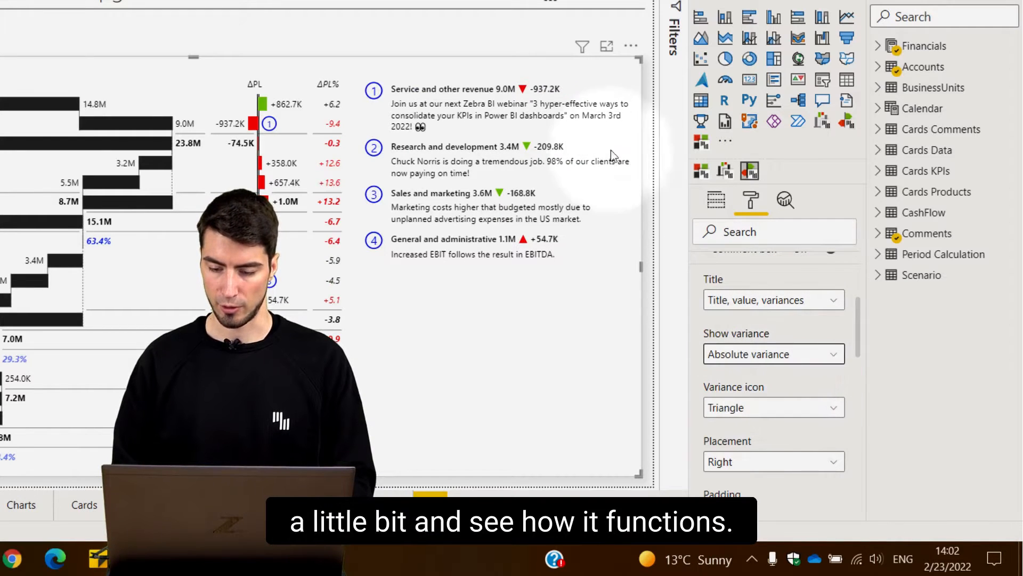
mouse_move(762, 408)
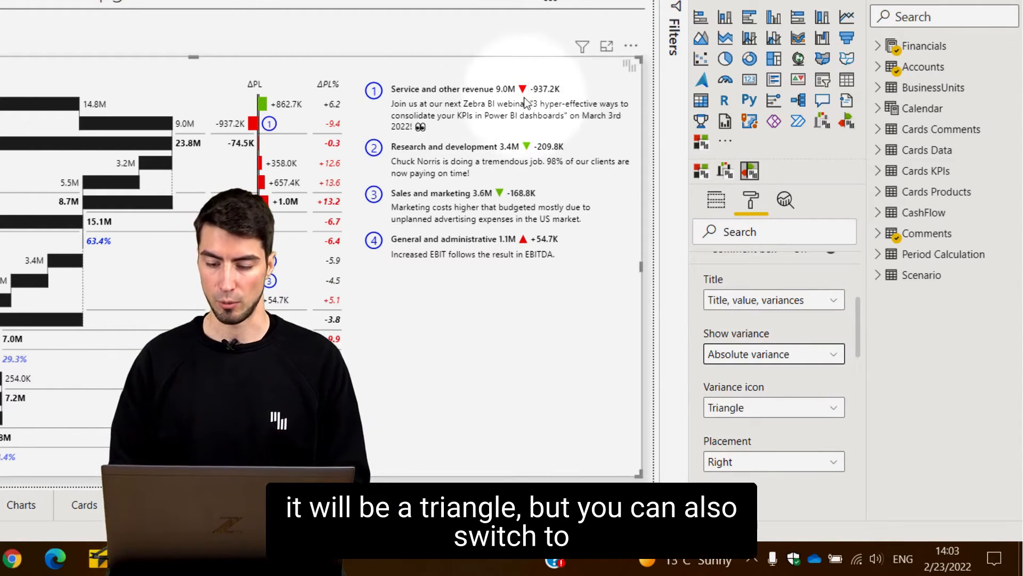
click(774, 407)
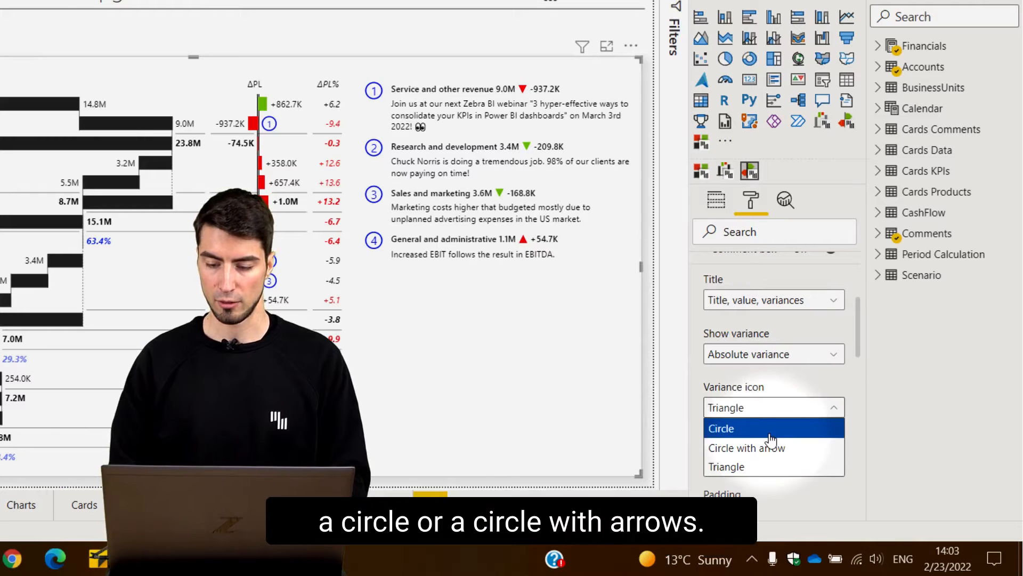
click(746, 447)
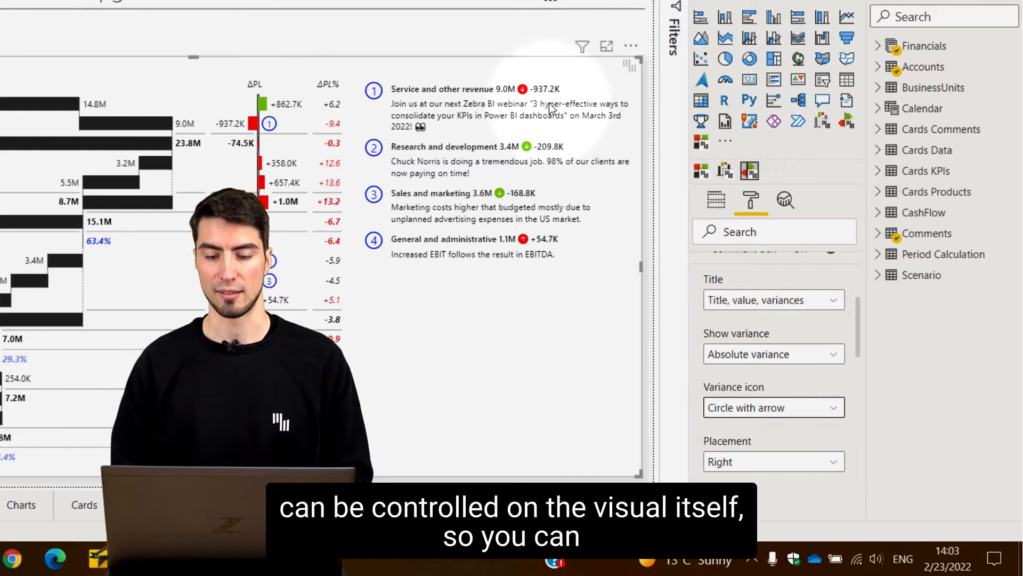
mouse_move(548, 88)
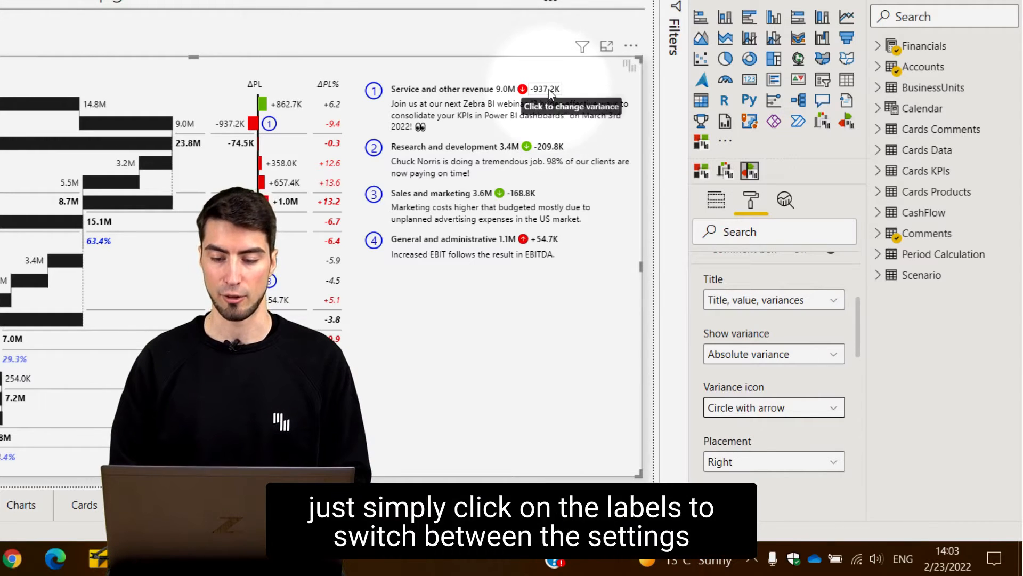
- Cycle the comment box back to relative variance with triangle icons
click(551, 90)
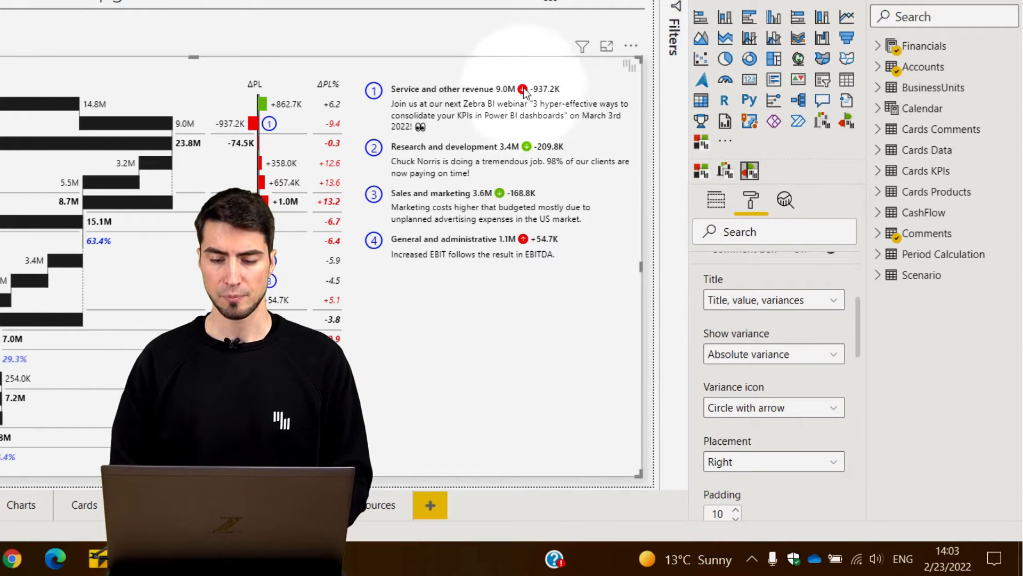
click(772, 408)
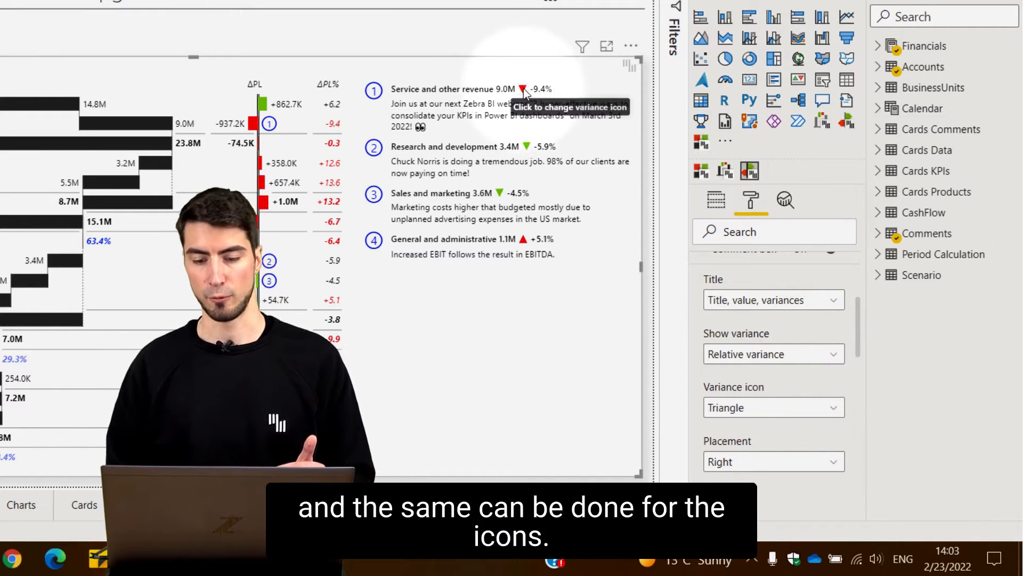
click(773, 407)
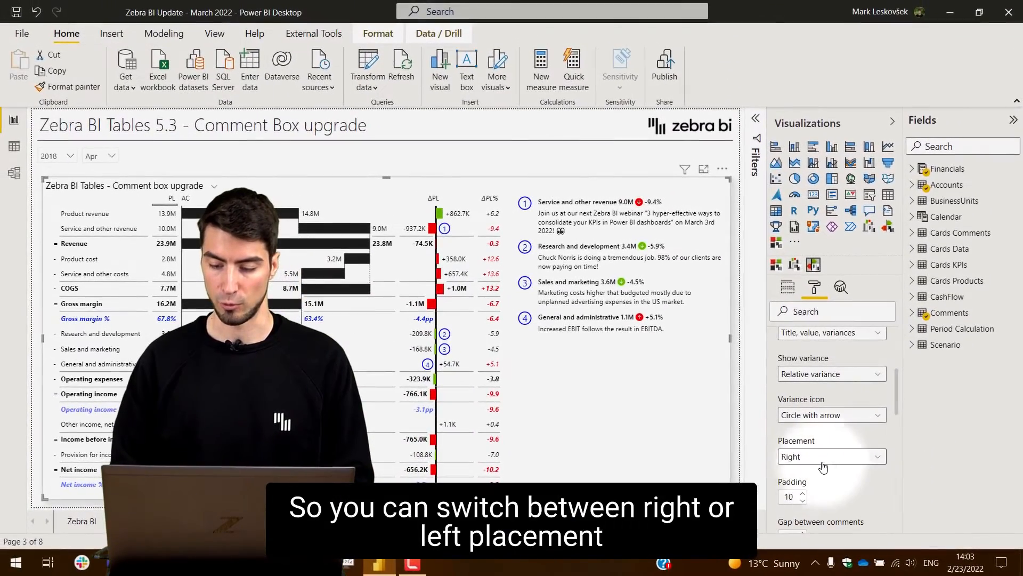
- Place the comments above the table and list them horizontally side by side
click(829, 456)
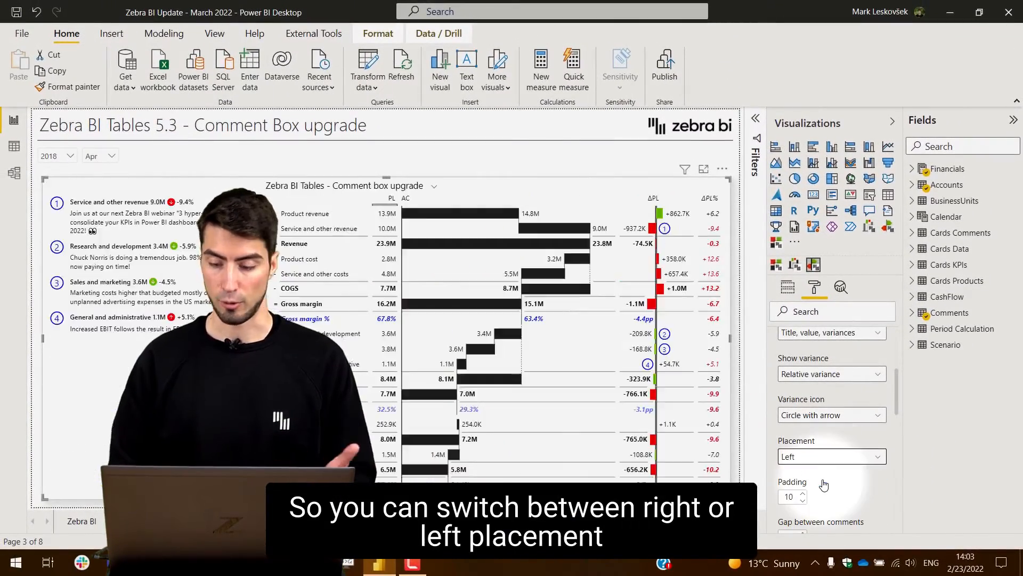
click(831, 456)
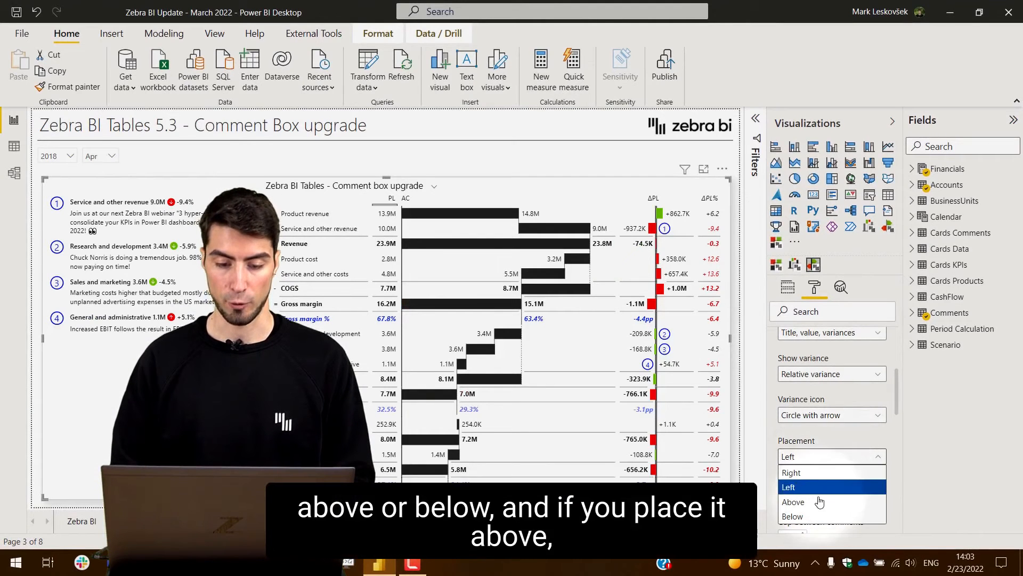
click(793, 500)
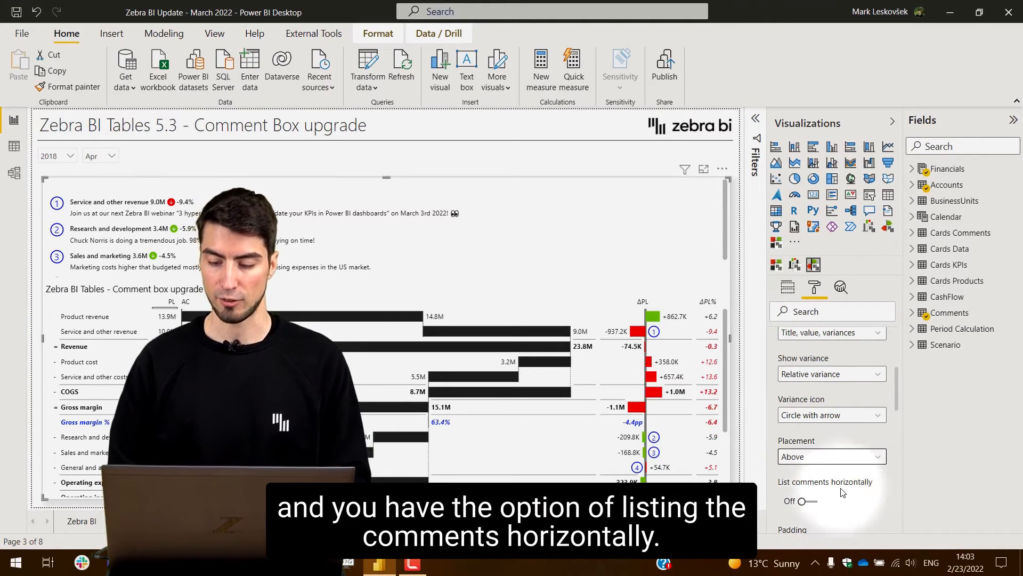
scroll(down, 3)
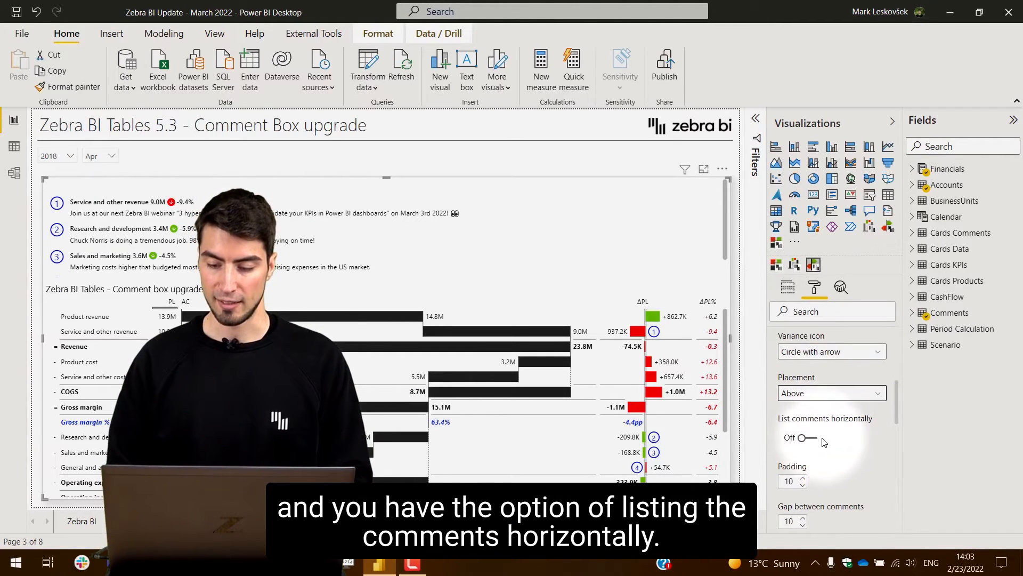
click(800, 437)
text(5)
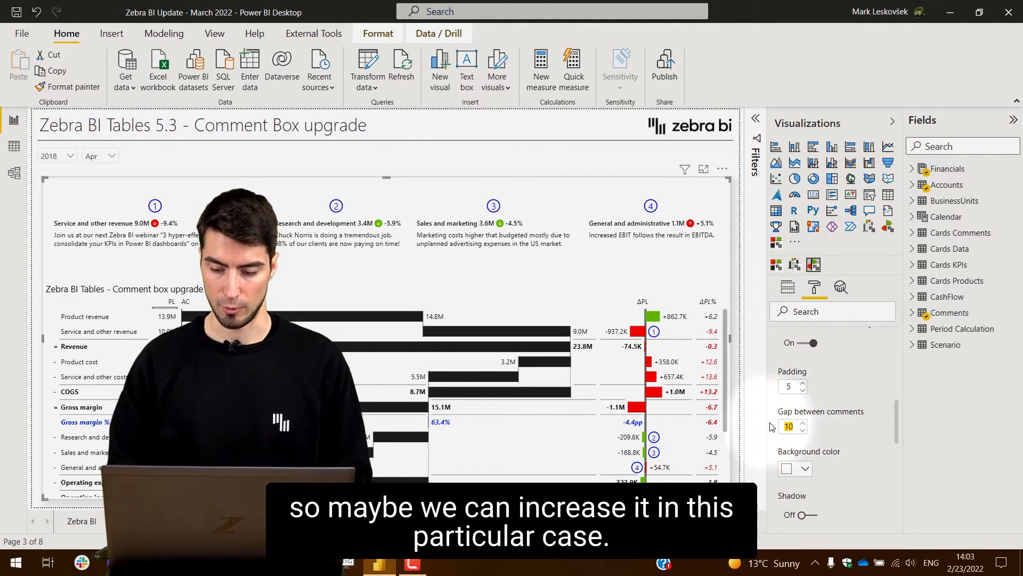
- Set the gap between comments to 30 and give the comment box a drop shadow
click(803, 423)
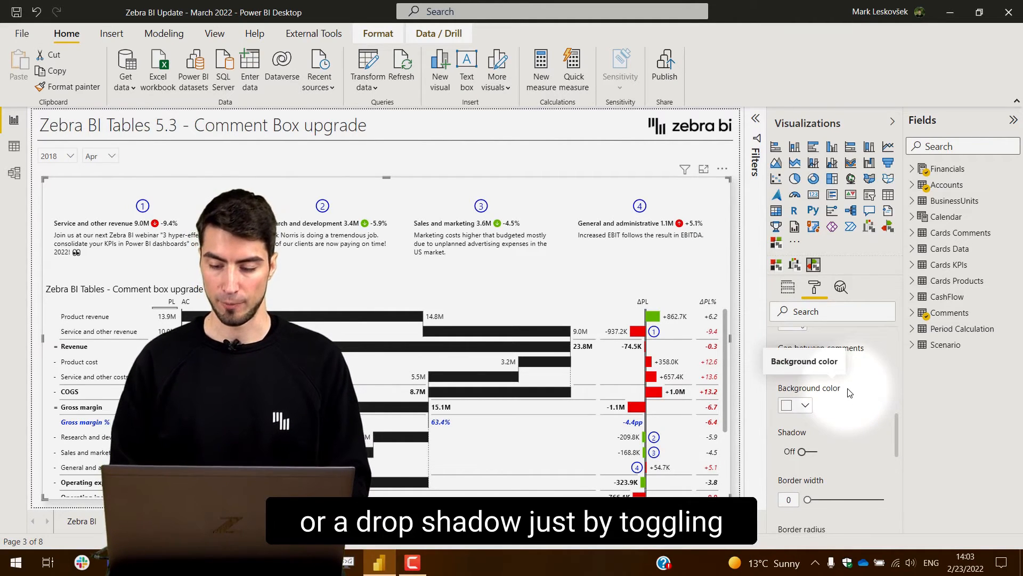
click(811, 452)
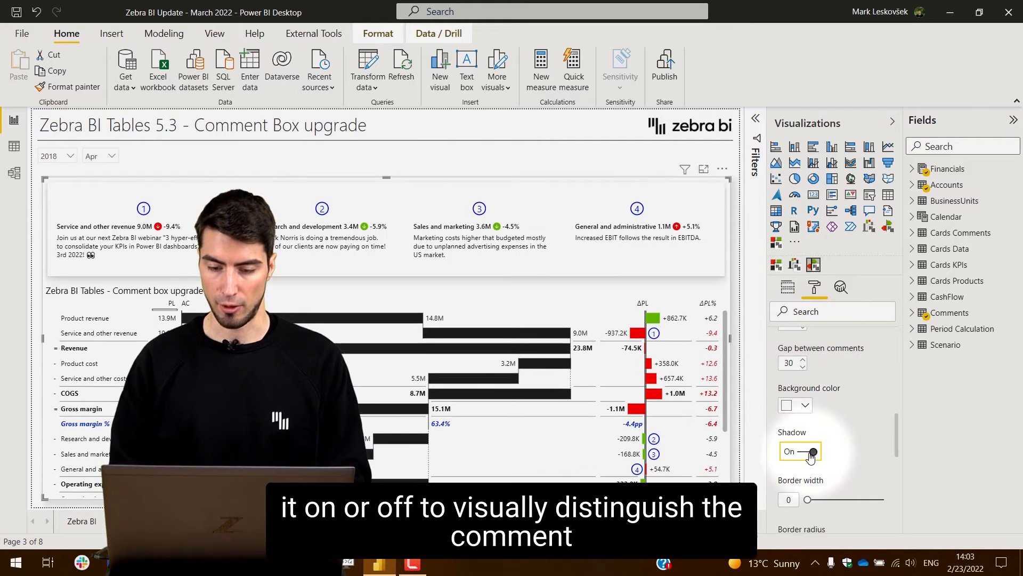
click(811, 451)
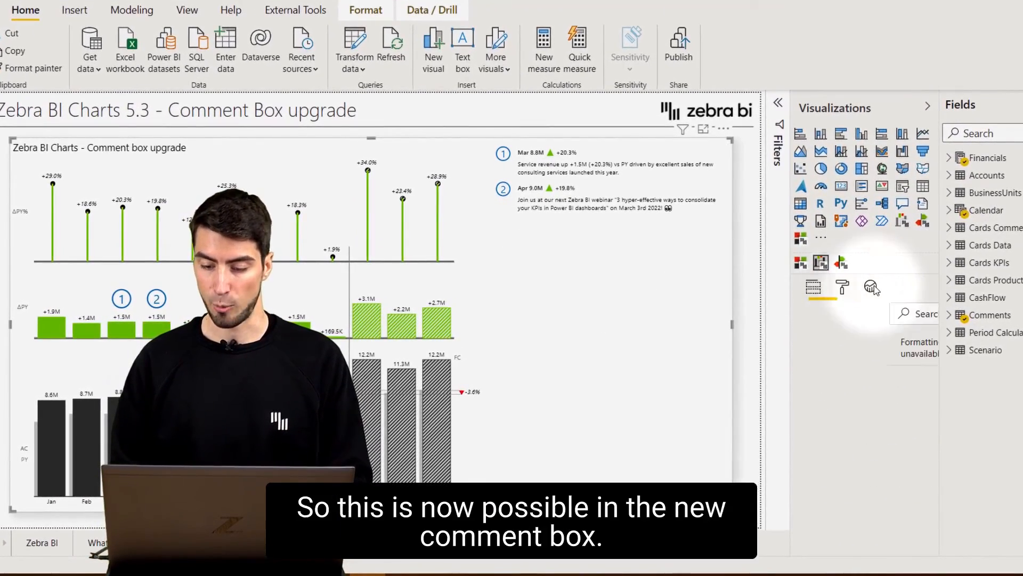
- Enable custom title and custom text fonts for the chart's comment box
click(842, 286)
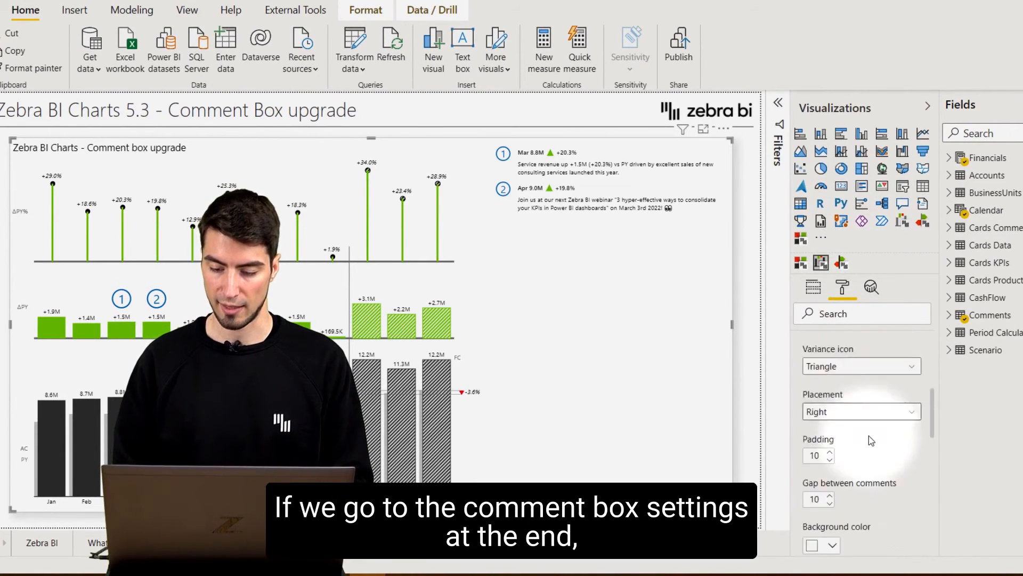
scroll(down, 3)
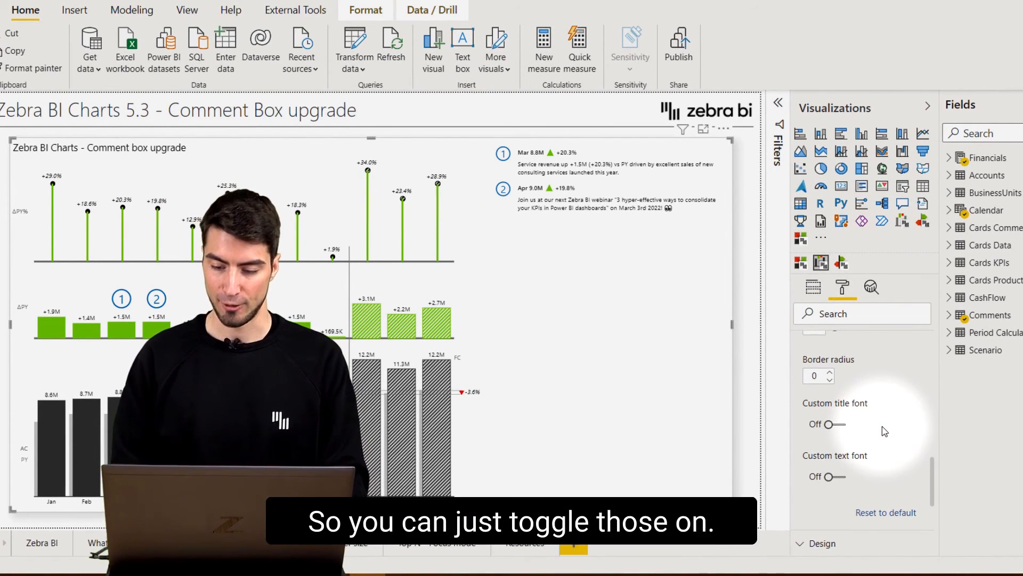
click(825, 423)
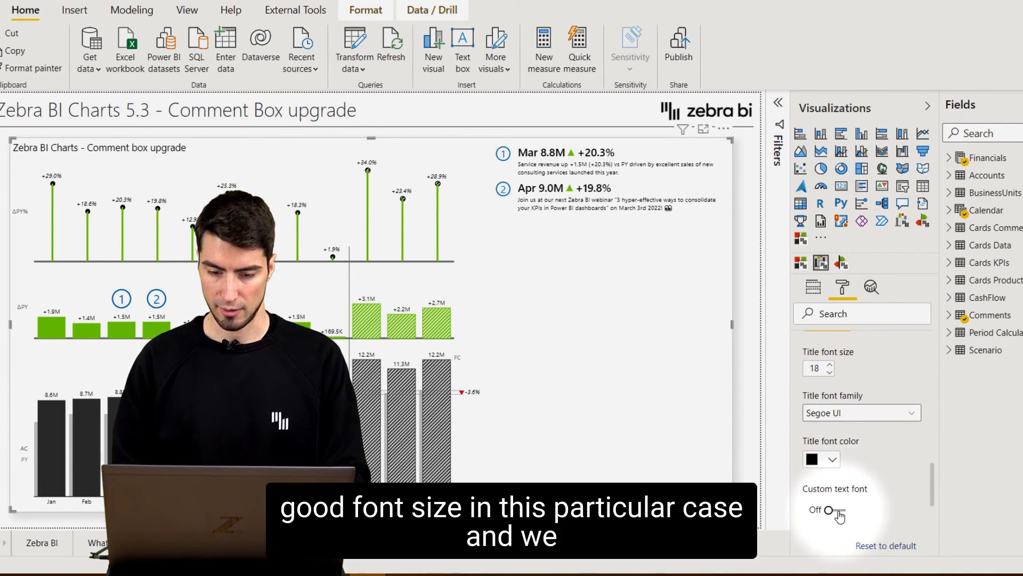
click(824, 509)
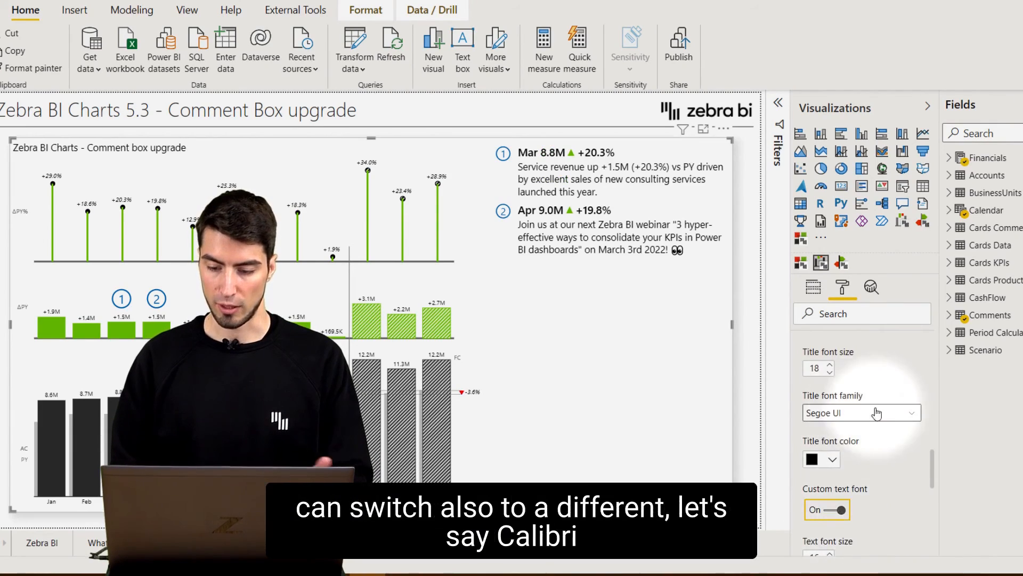
- Set the comment title font family to Calibri
click(876, 413)
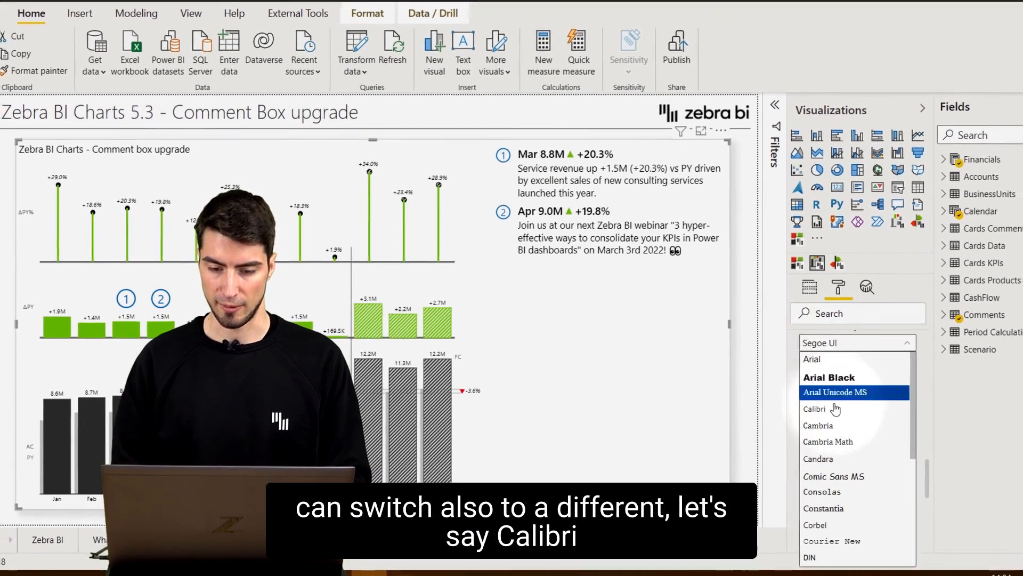
click(814, 410)
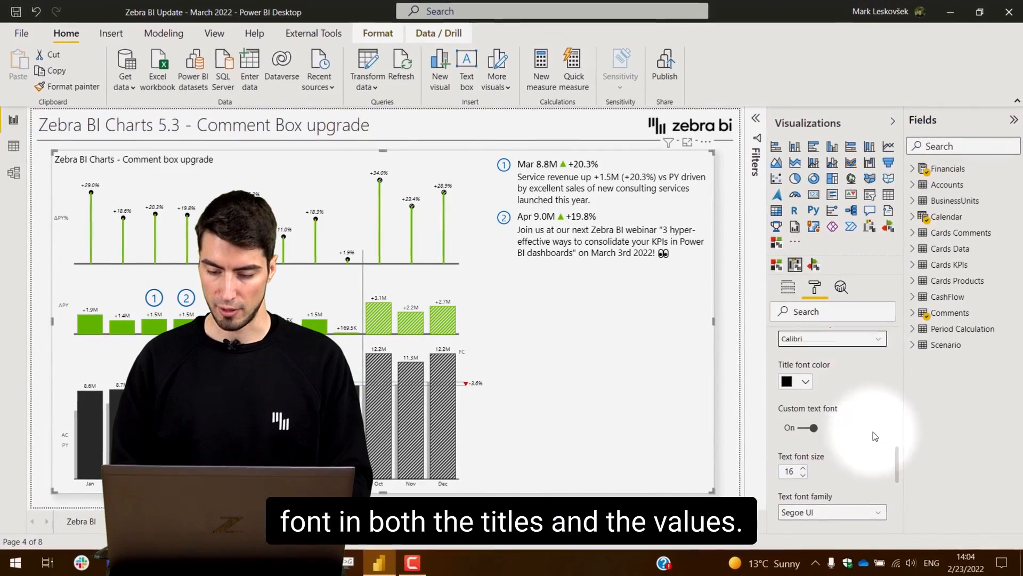
scroll(down, 3)
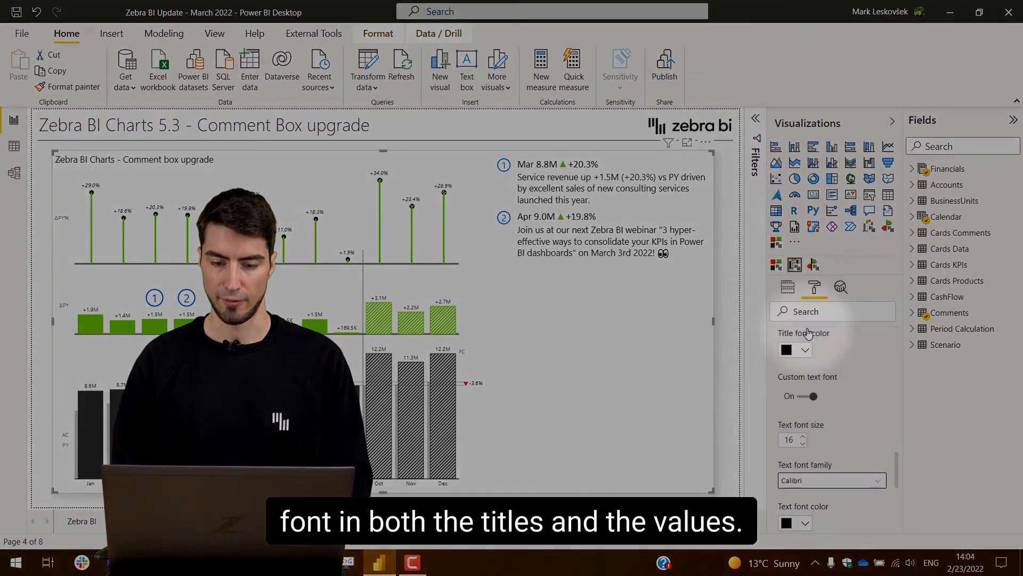